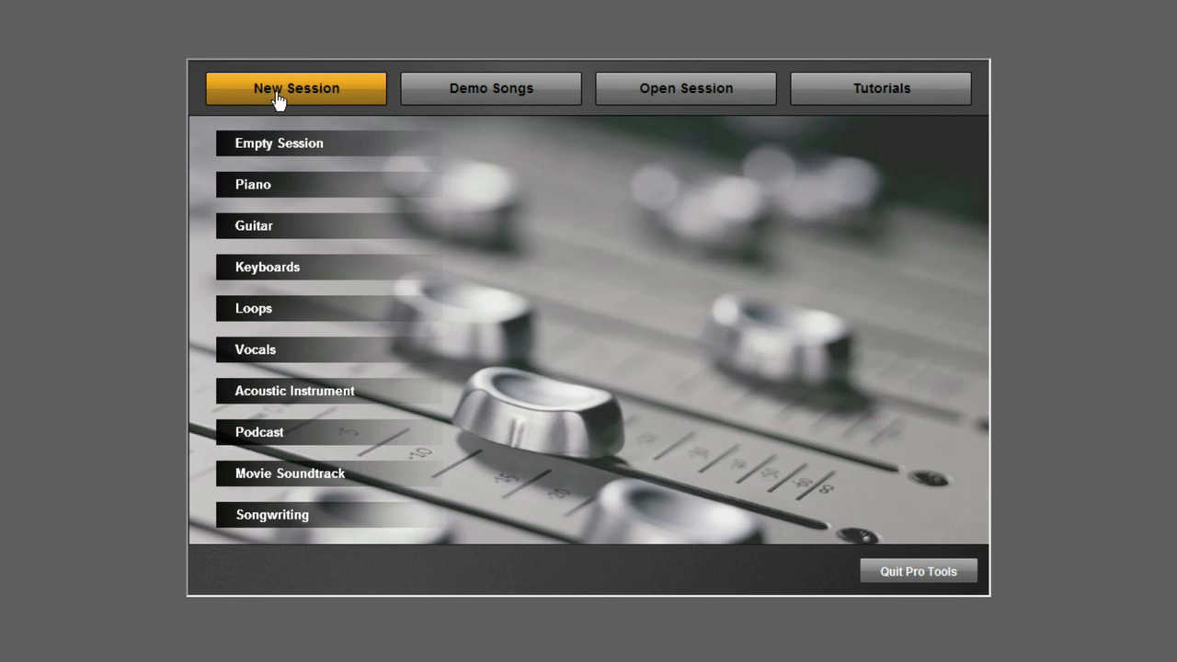
Step: Start a new session from the Empty Session template
{"action": "left_click", "coordinate": [278, 142]}
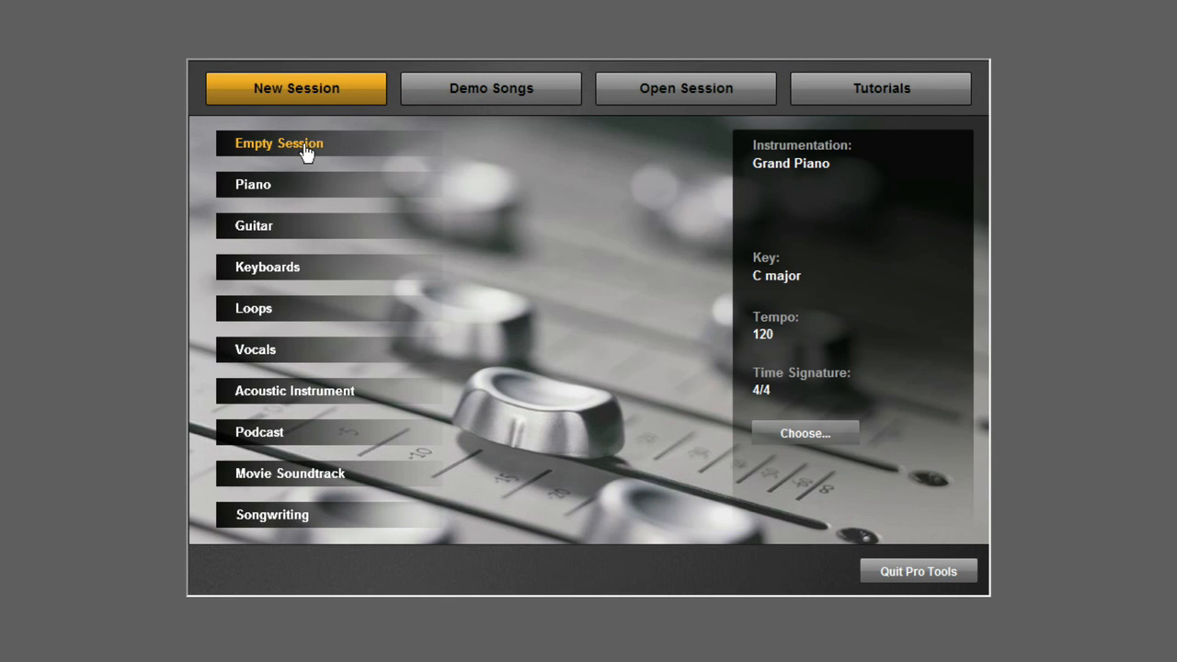
{"action": "mouse_move", "coordinate": [745, 200]}
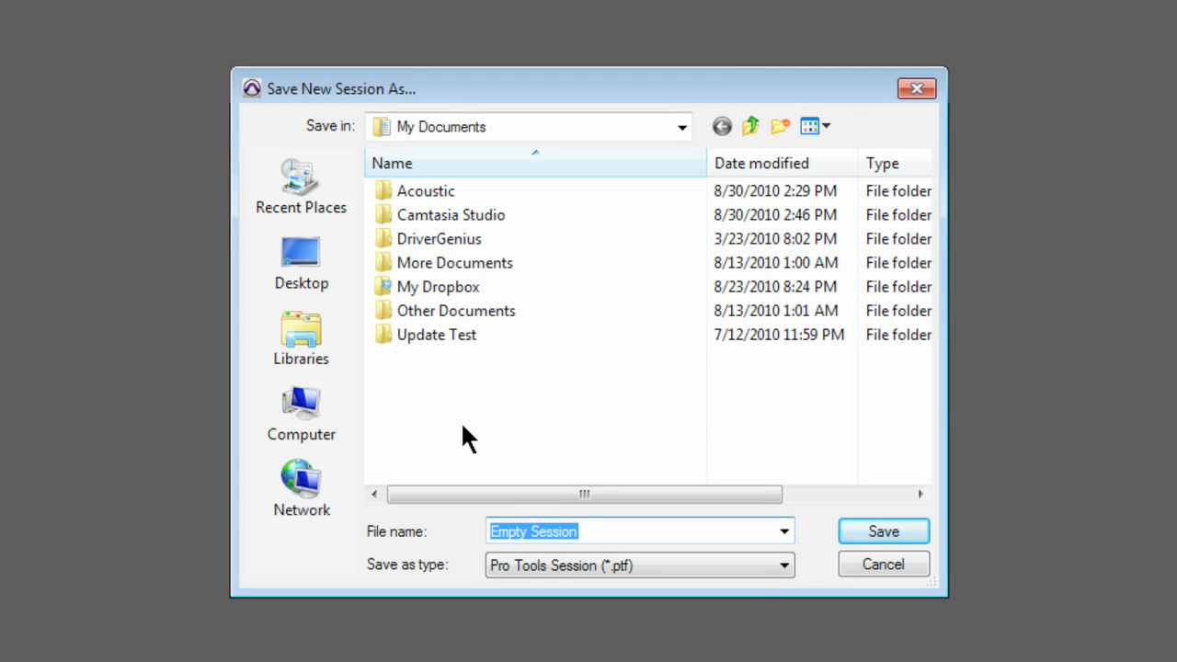
Step: Save the new session in My Documents as 'My MIDI Session'
{"action": "type", "text": "My MIDI"}
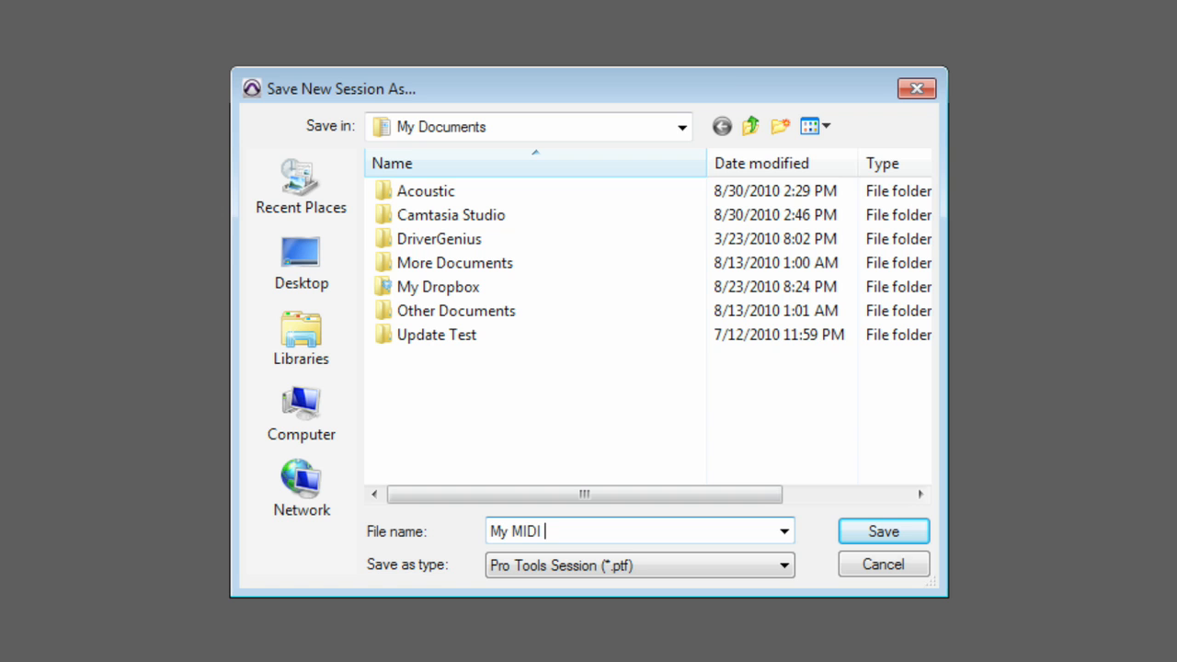
{"action": "type", "text": "Session"}
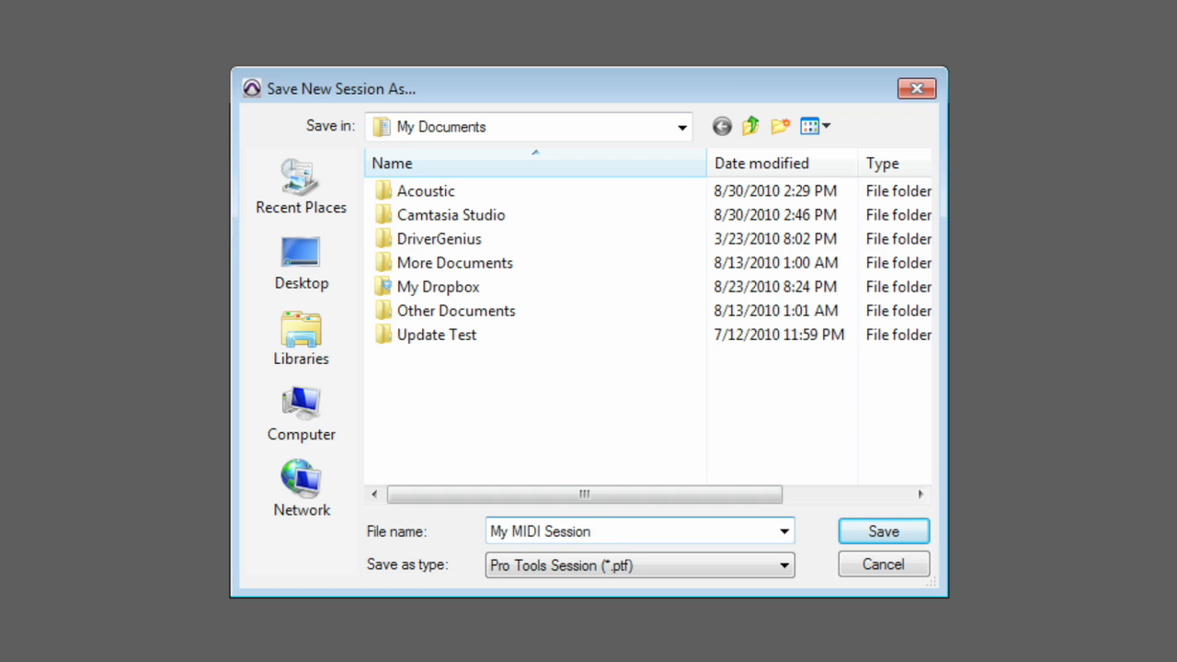
{"action": "left_click", "coordinate": [553, 532]}
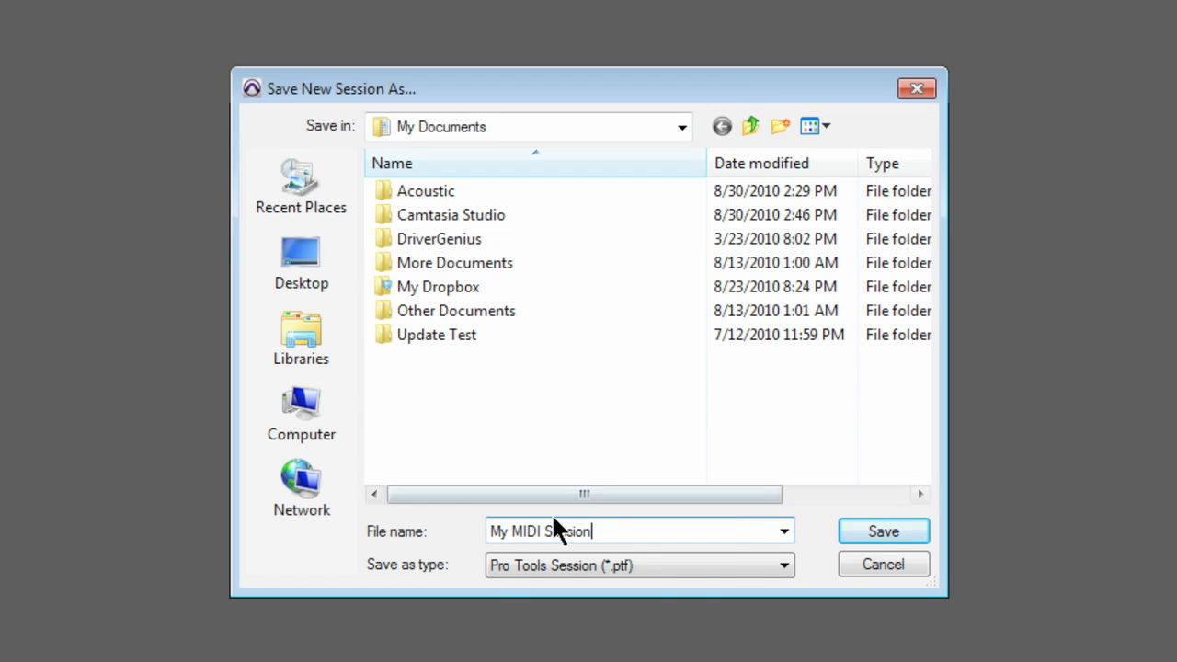
{"action": "left_click", "coordinate": [883, 530]}
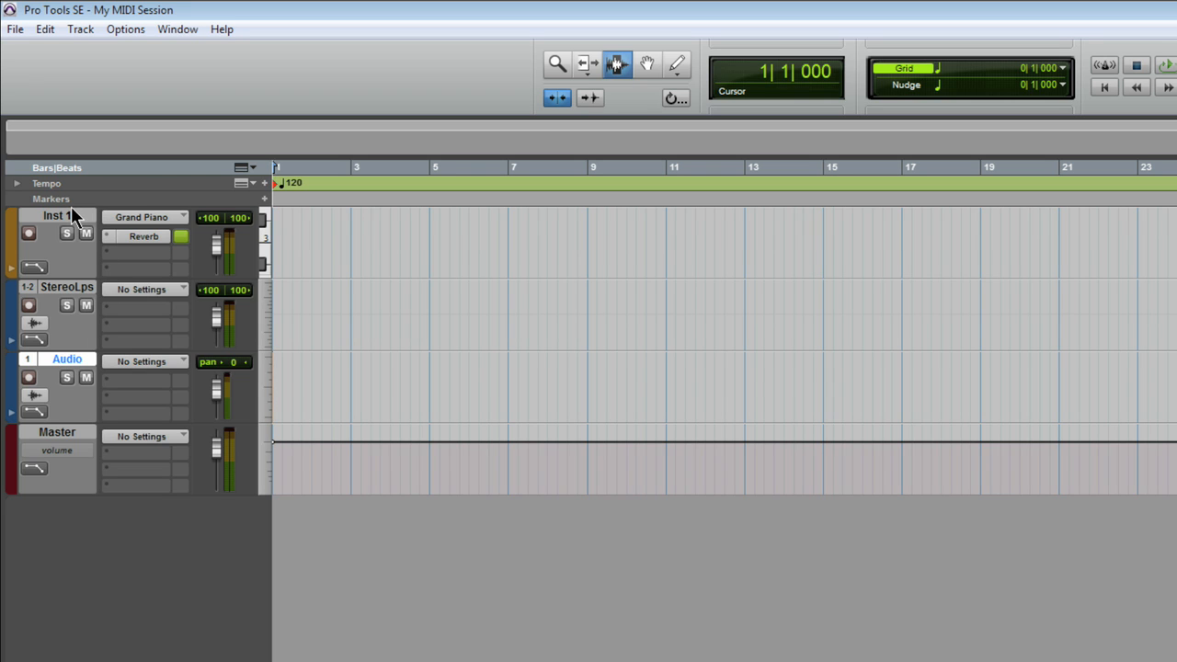
Step: Select the Inst 1 track once the session loads, and open the File menu
{"action": "left_click", "coordinate": [19, 241]}
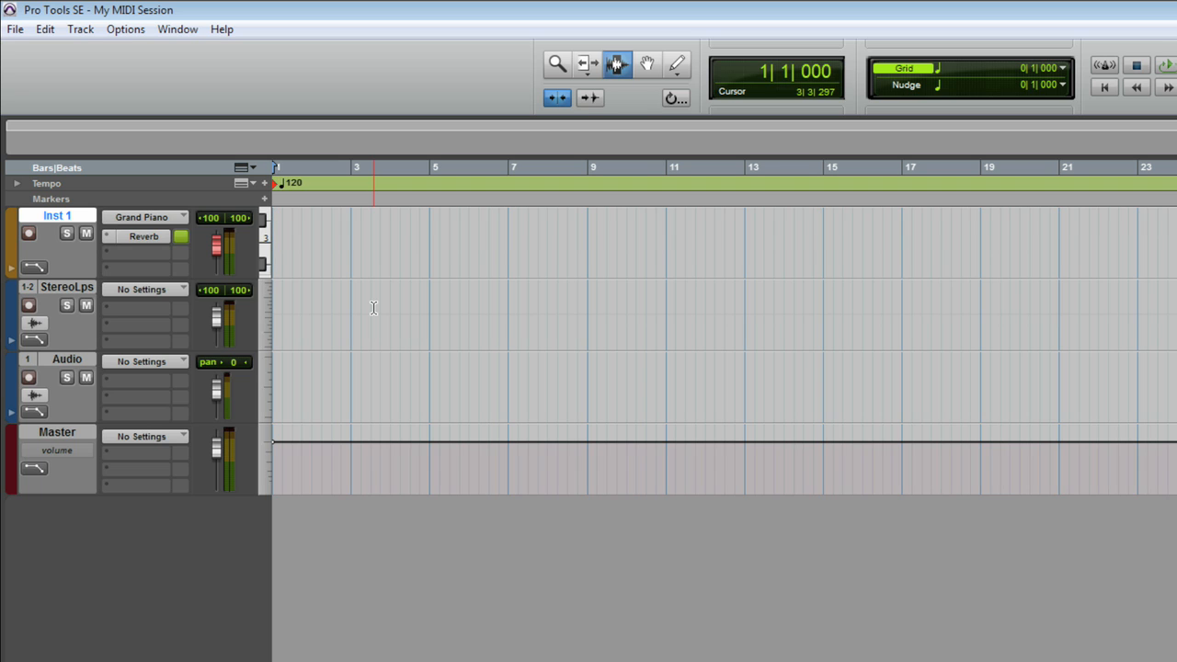
{"action": "left_click", "coordinate": [15, 35]}
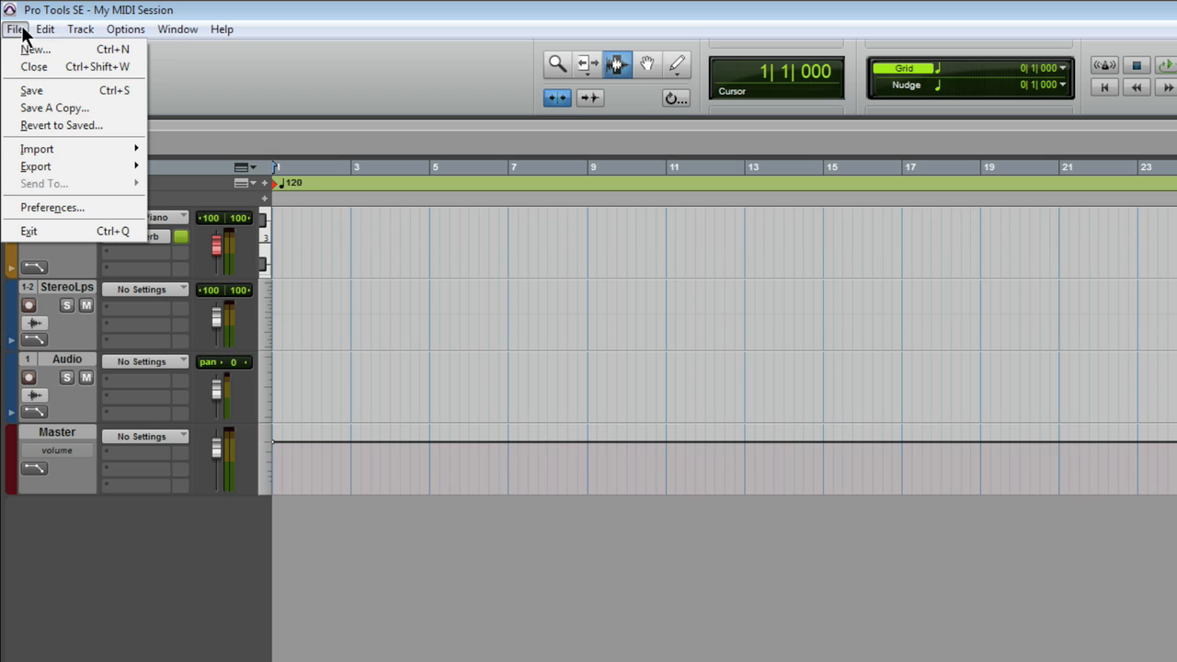
{"action": "mouse_move", "coordinate": [84, 207]}
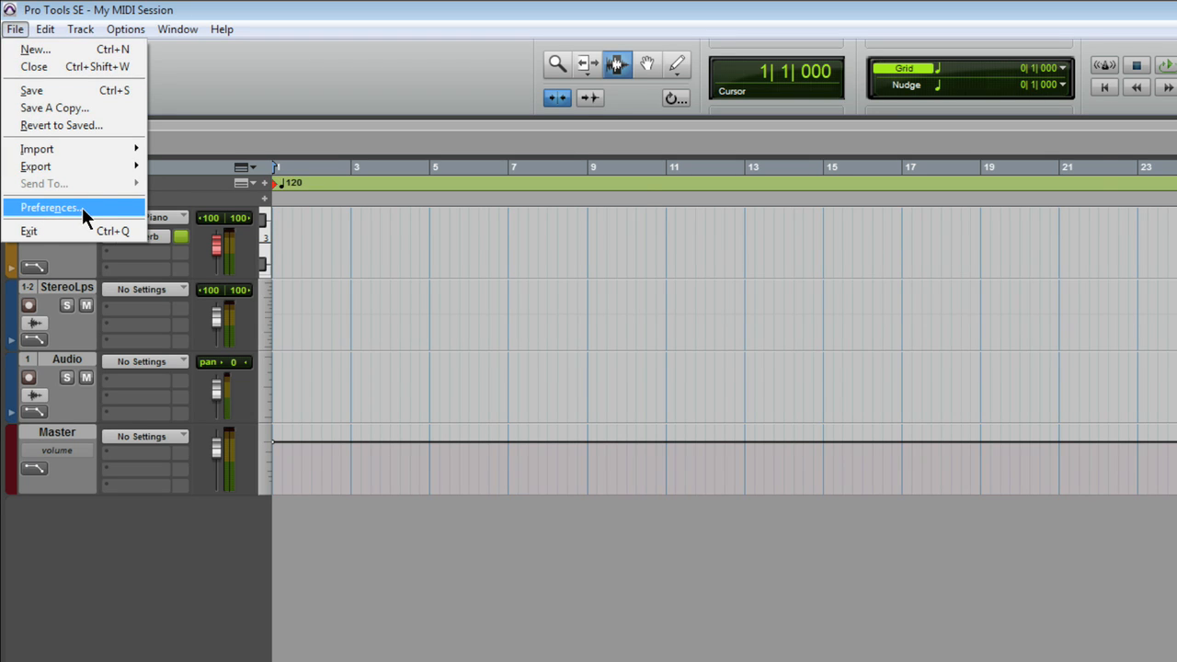
Step: Set the audio setup preference to Recording or Performing
{"action": "left_click", "coordinate": [49, 207]}
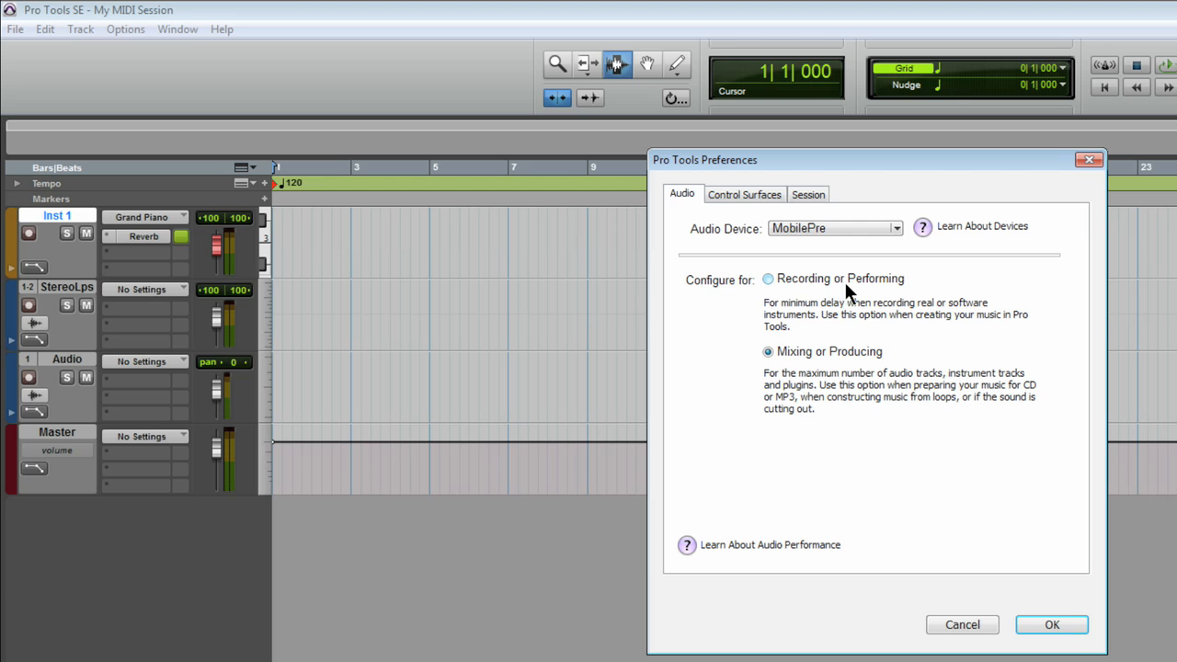
{"action": "left_click", "coordinate": [767, 277]}
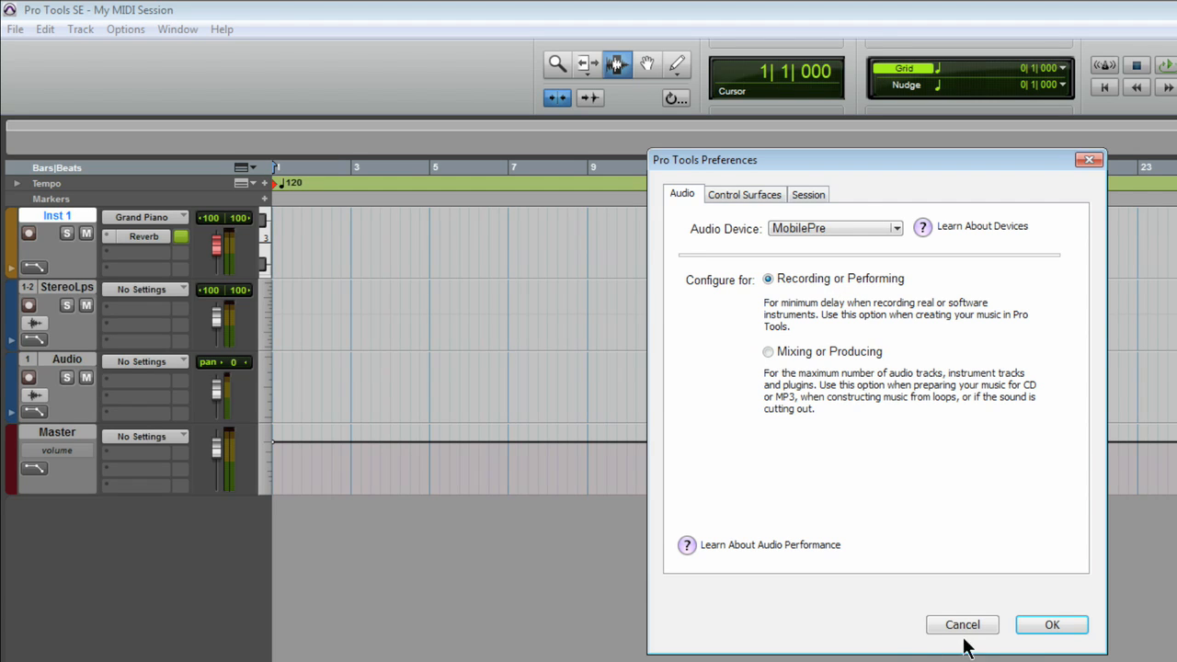
{"action": "left_click", "coordinate": [1057, 624]}
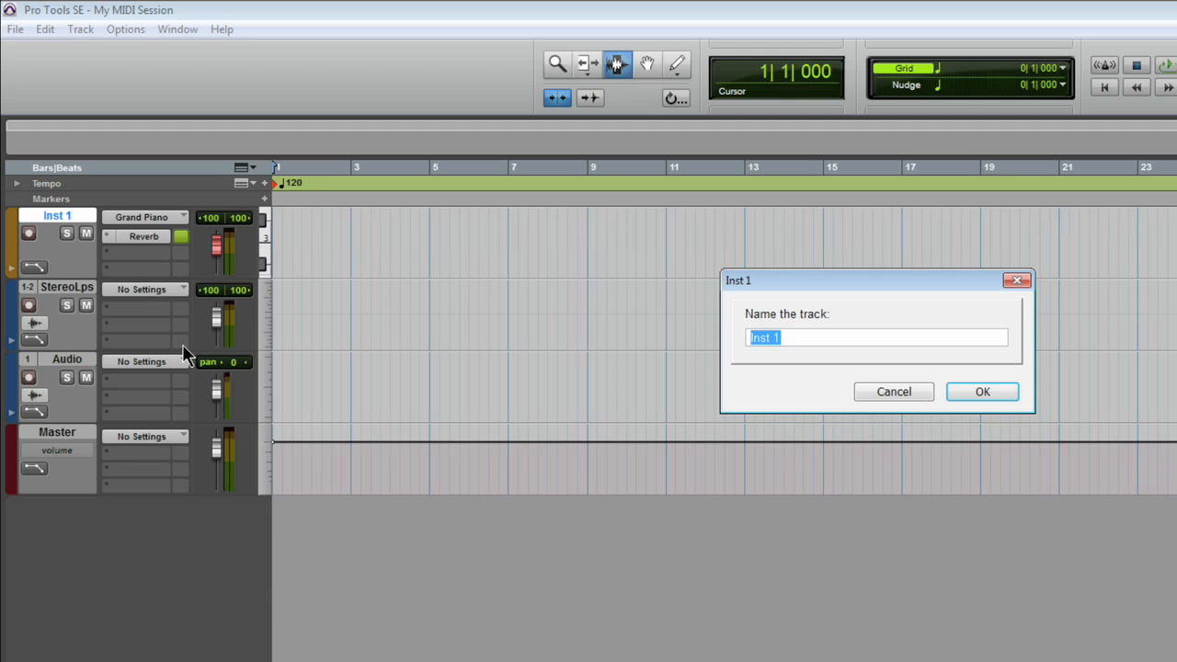
Step: Rename the Inst 1 instrument track to Drums
{"action": "type", "text": "Dr"}
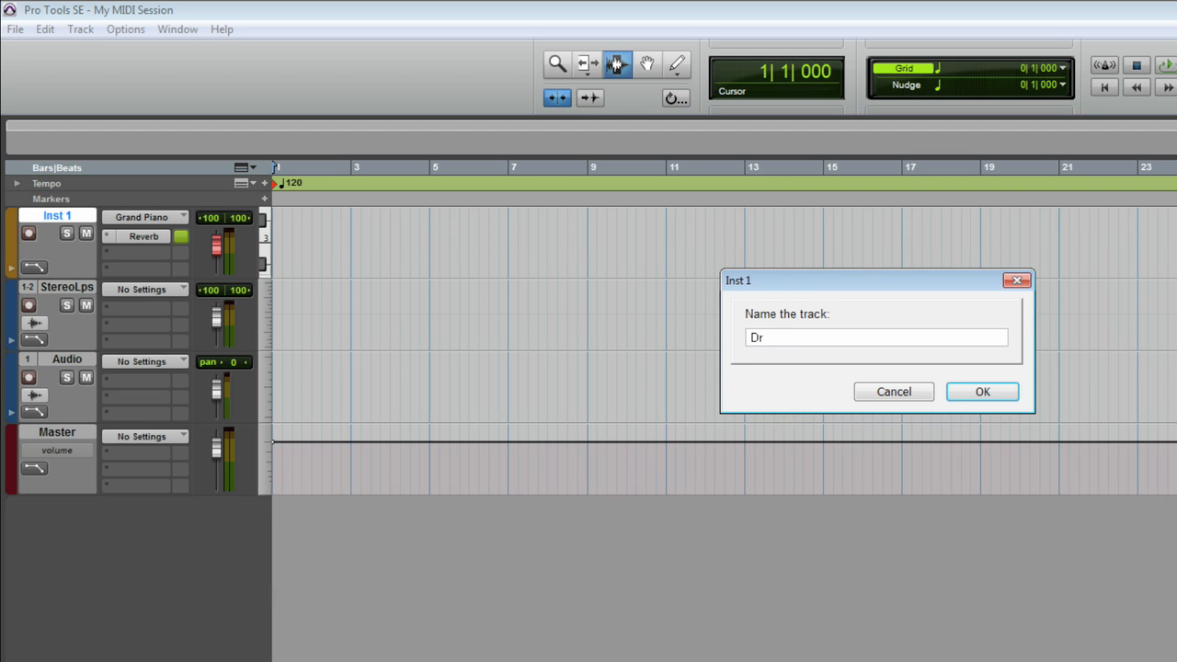
{"action": "left_click", "coordinate": [982, 391]}
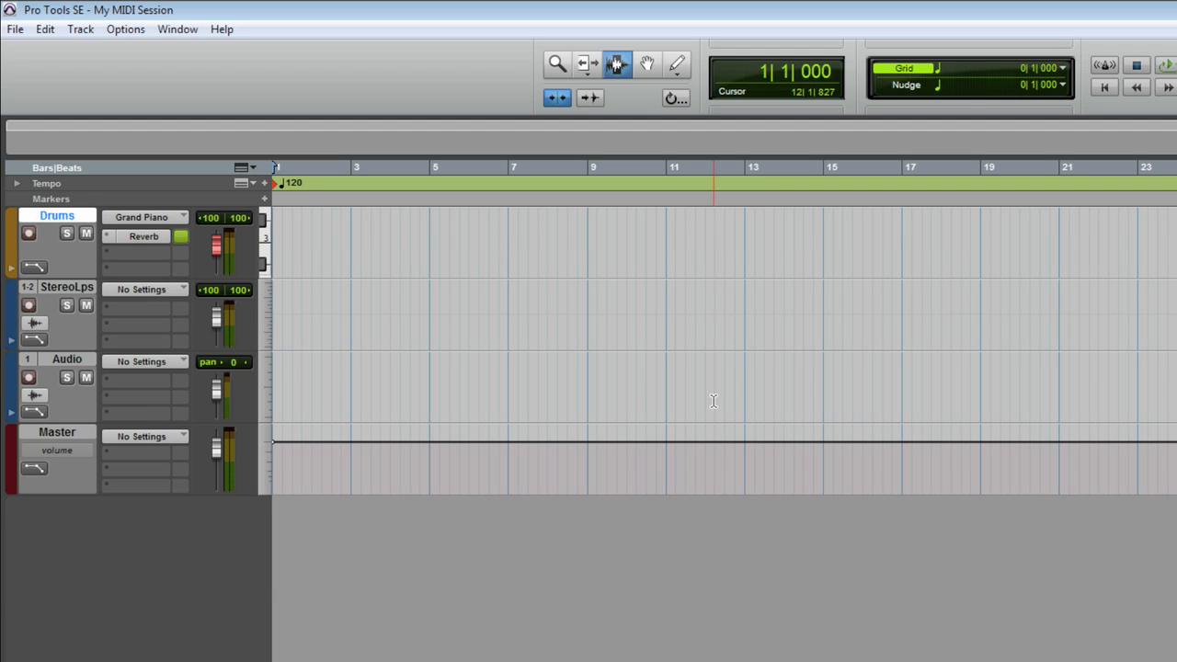
{"action": "left_click", "coordinate": [145, 217]}
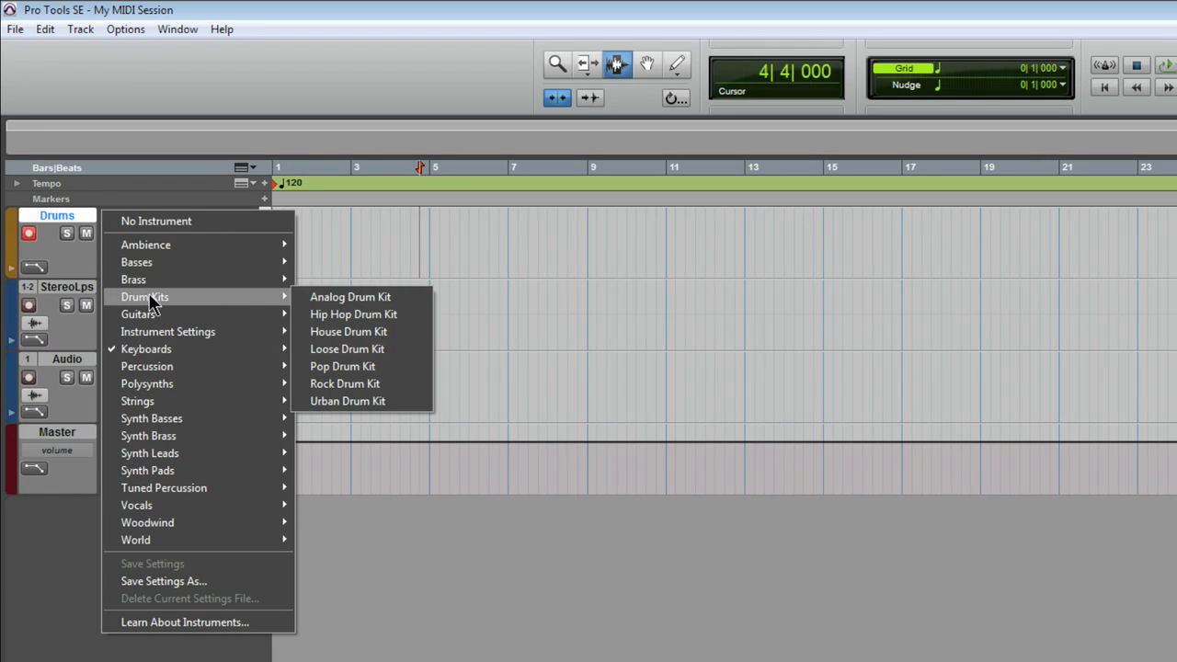
{"action": "mouse_move", "coordinate": [342, 366]}
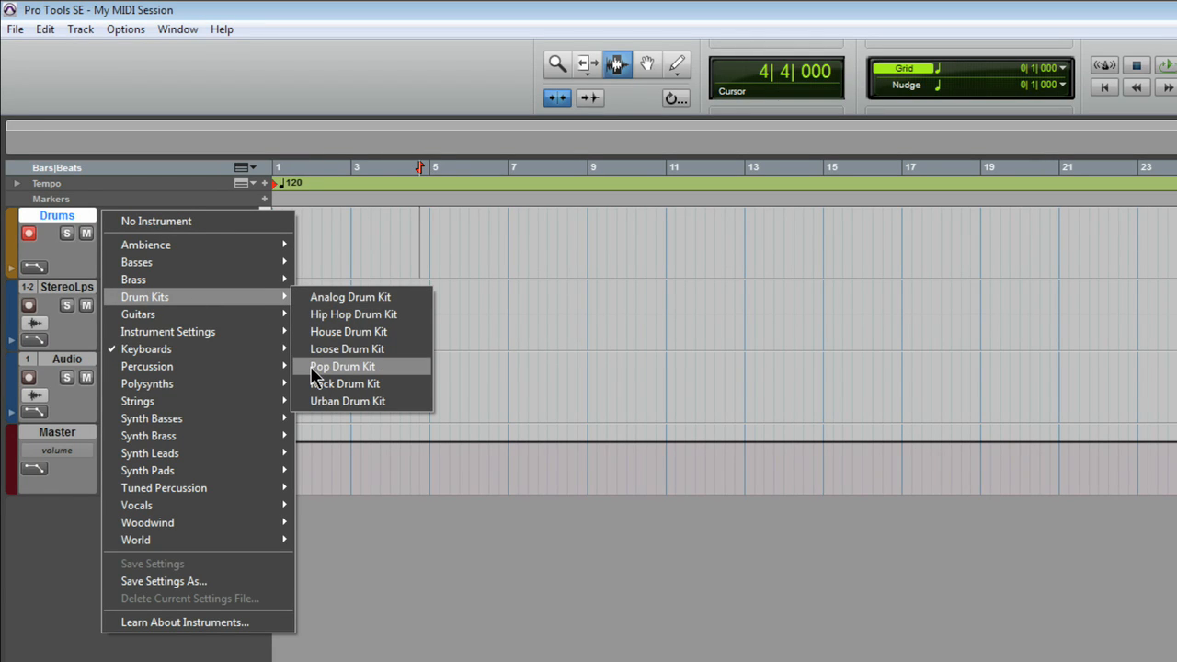
Step: Choose Drum Kits > Pop Drum Kit as the Drums track instrument
{"action": "left_click", "coordinate": [342, 366]}
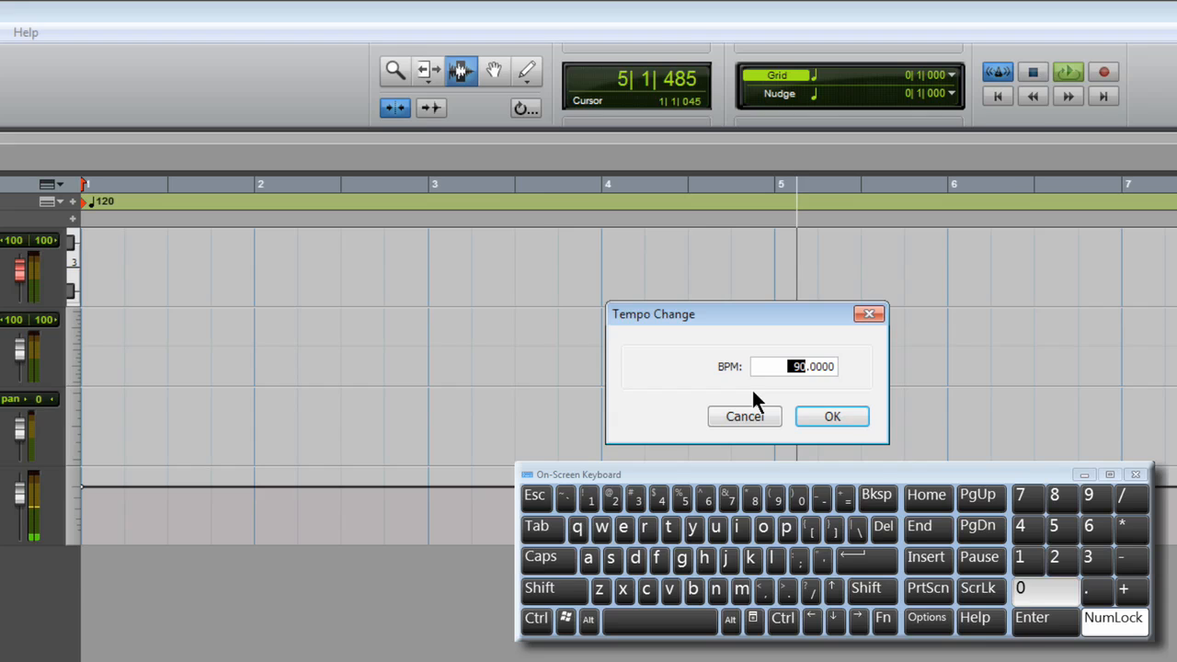
Step: Enter 90 BPM on the tempo marker and confirm it
{"action": "left_click", "coordinate": [831, 415]}
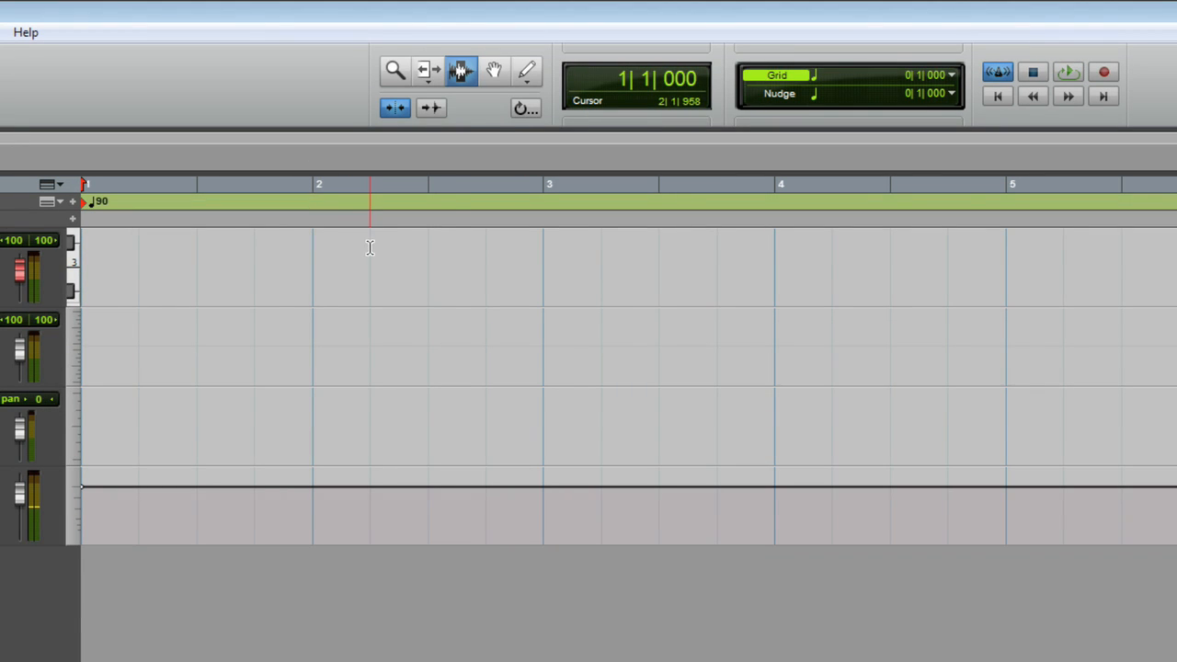
{"action": "left_click", "coordinate": [1101, 71]}
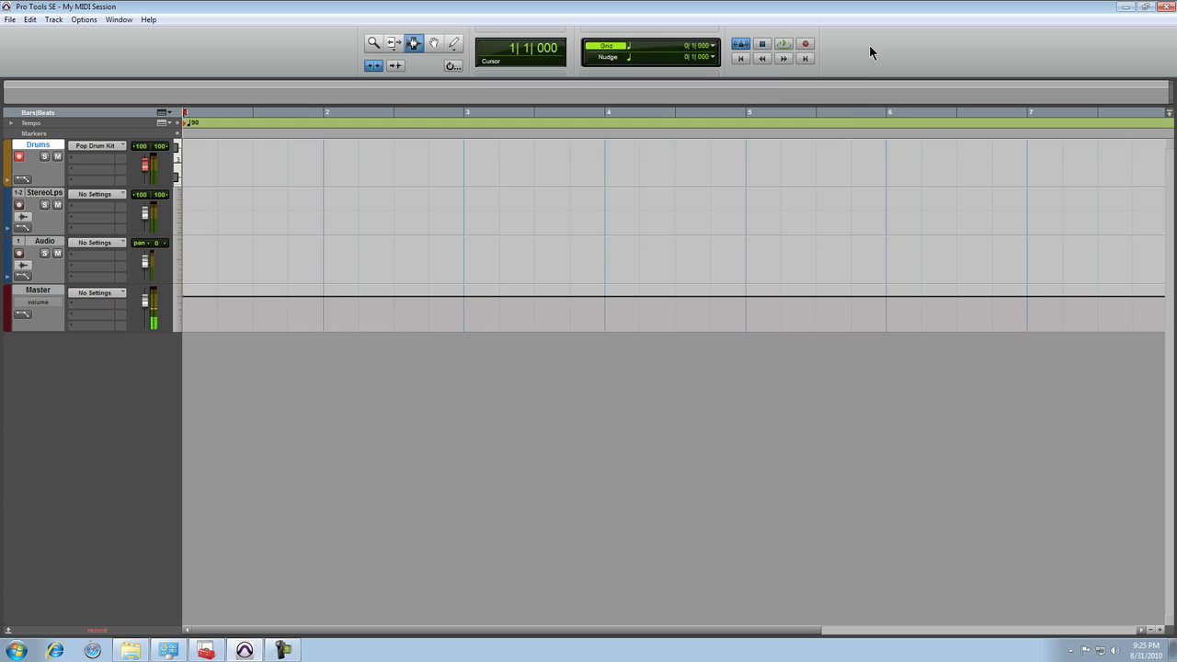
Step: Start recording on the record-enabled Drums track and play the drum part
{"action": "left_click", "coordinate": [799, 43]}
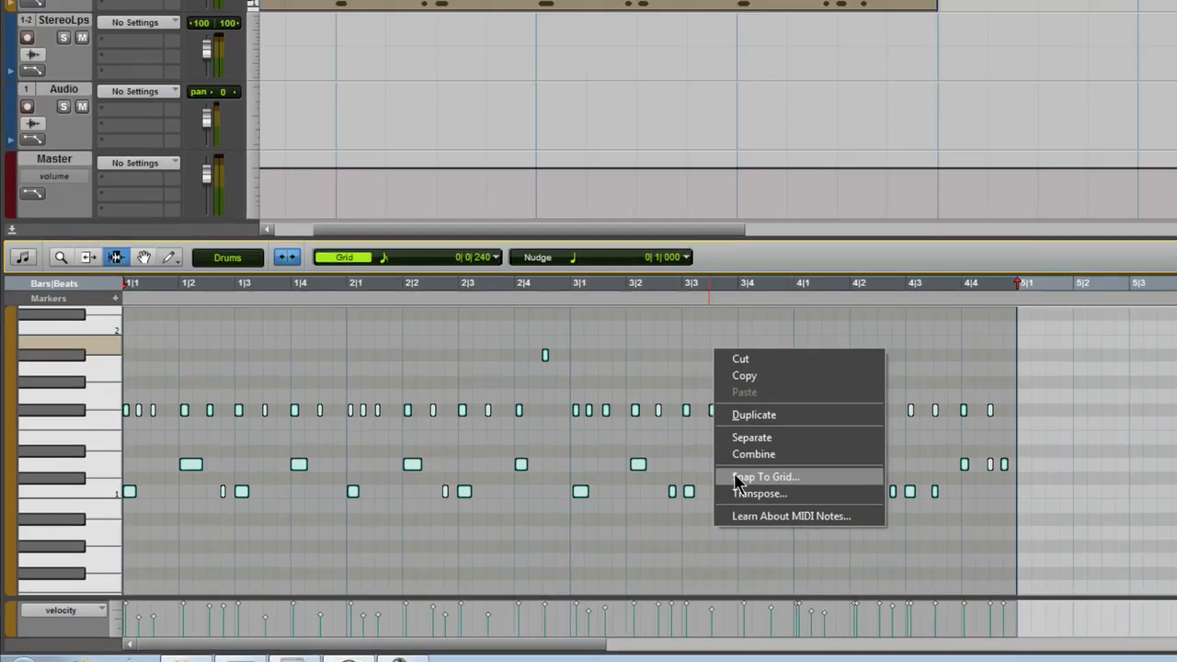
Step: Apply Snap To Grid to the drum notes at 1/16 note and 87% strength
{"action": "left_click", "coordinate": [764, 477]}
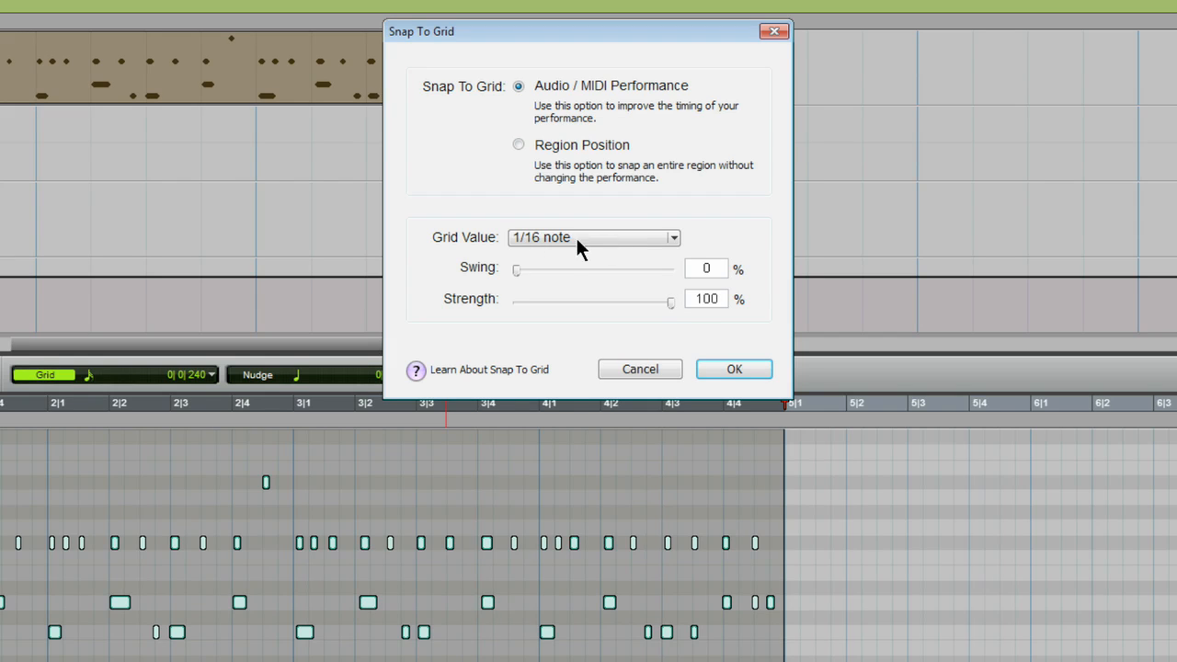
{"action": "left_click_drag", "start_coordinate": [670, 301], "coordinate": [652, 301]}
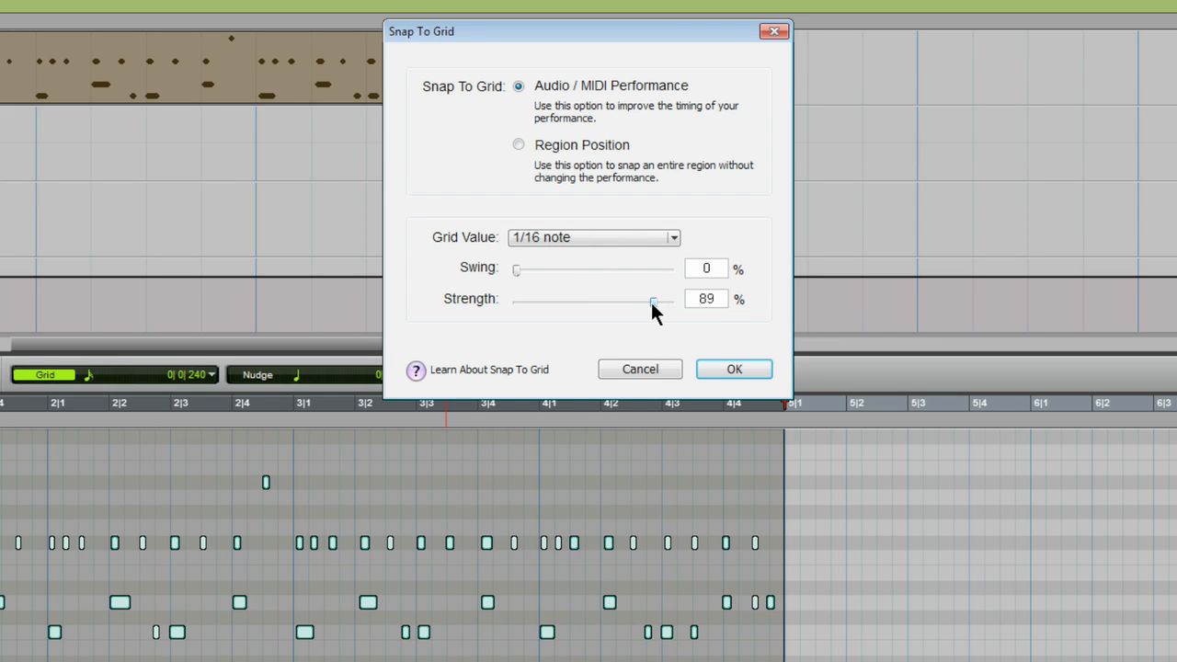
{"action": "left_click_drag", "start_coordinate": [653, 302], "coordinate": [651, 301]}
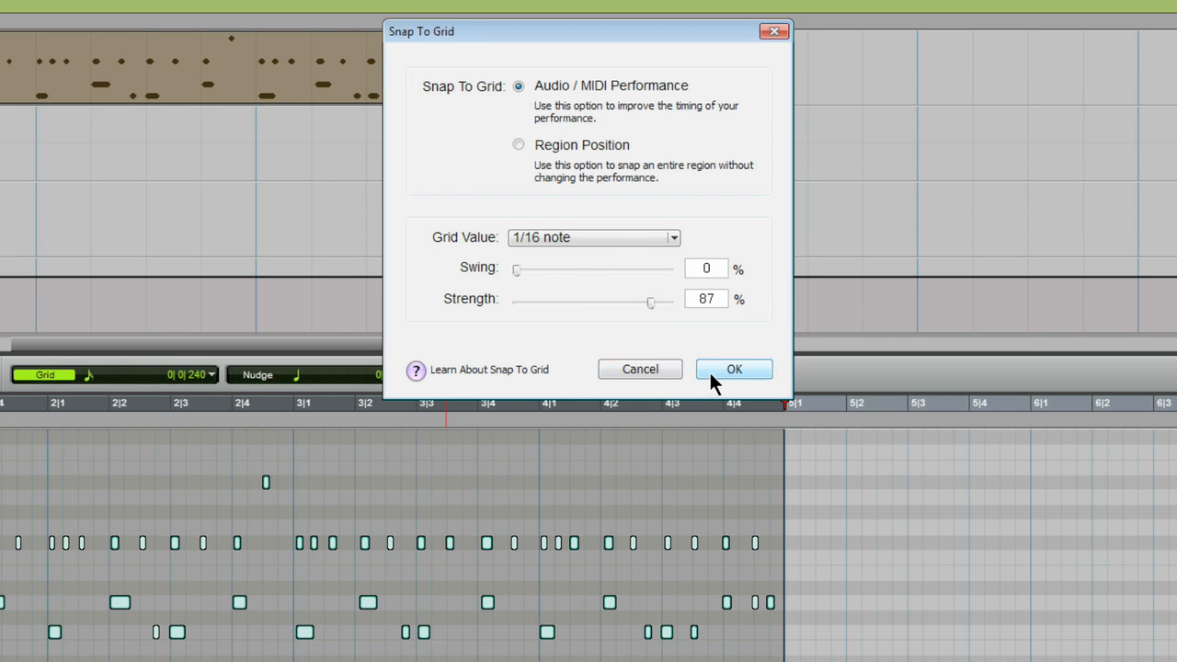
{"action": "left_click", "coordinate": [734, 368]}
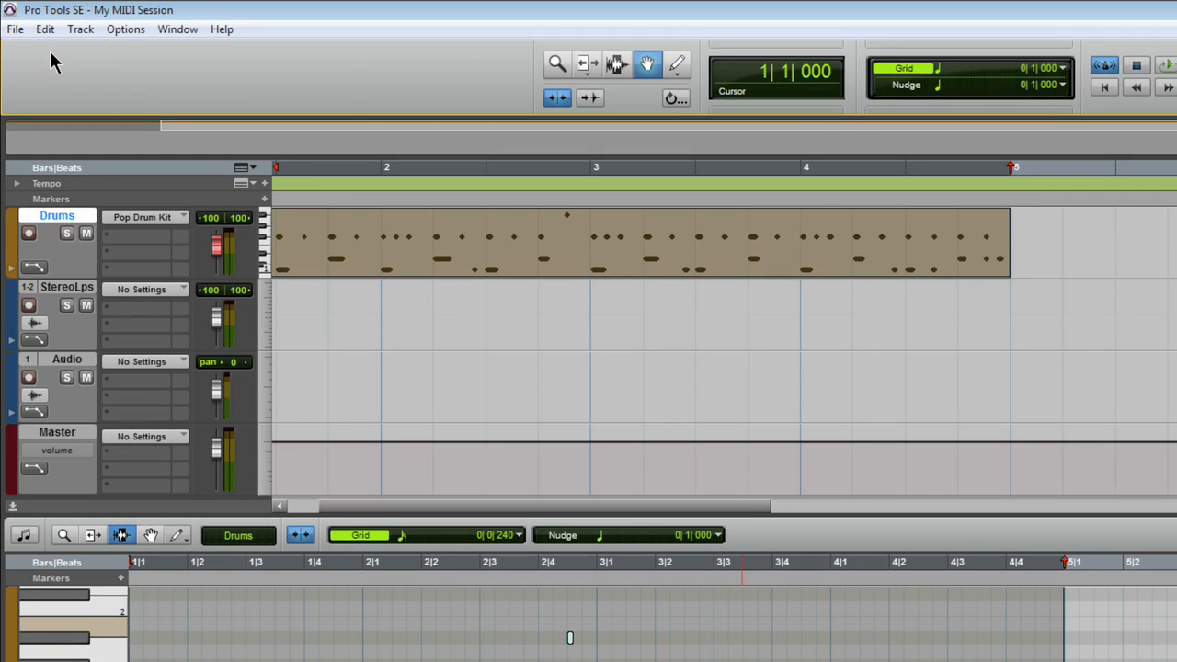
Step: Open the Edit menu to reach the Regions / Notes commands
{"action": "left_click", "coordinate": [42, 30]}
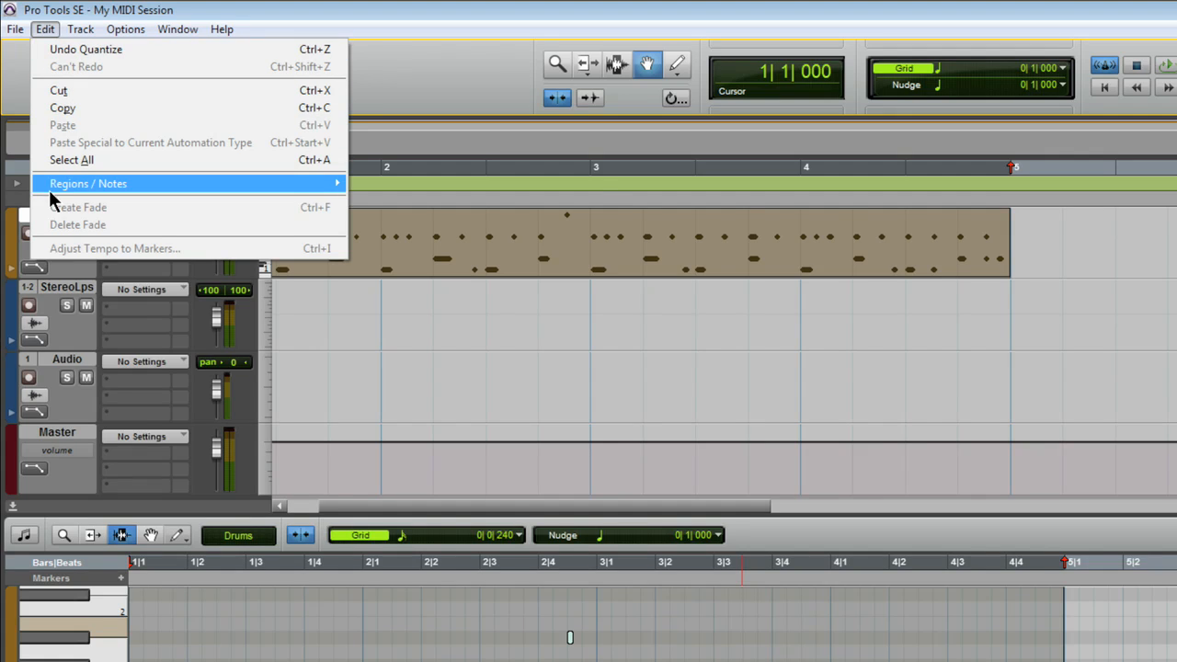